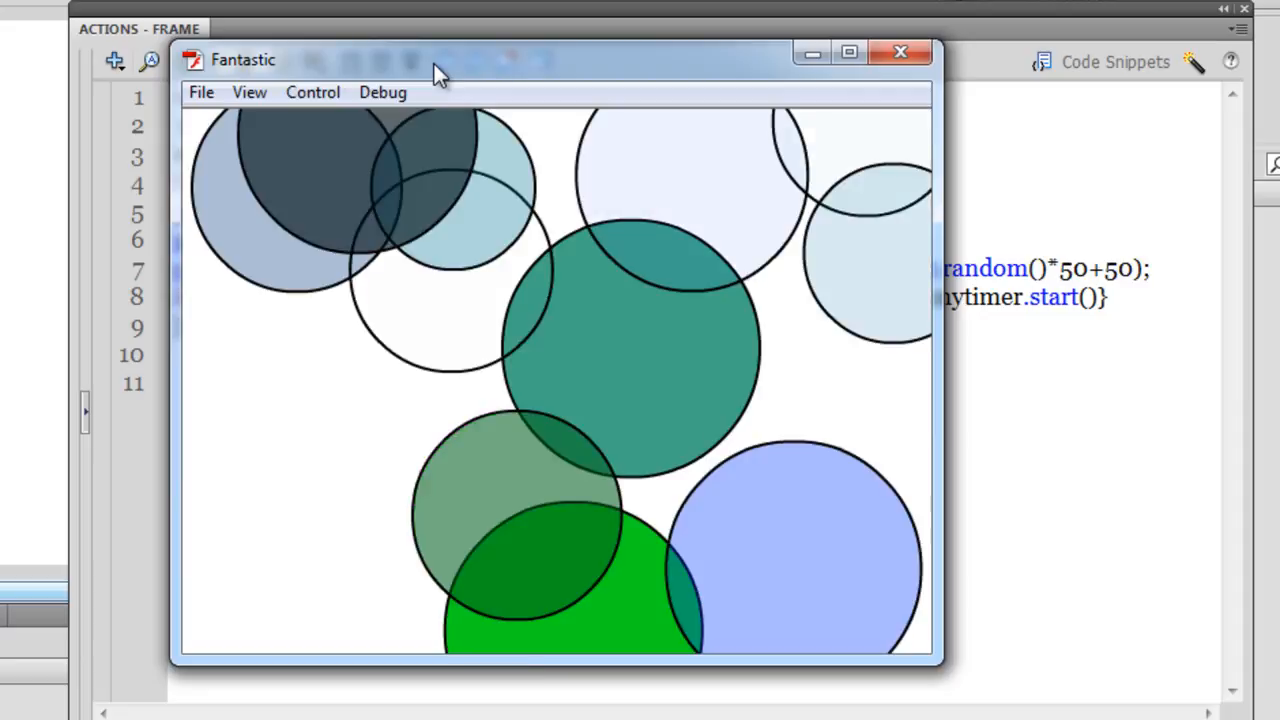
Step: Close the 'Fantastic' test movie preview to return to the timer script in the Actions panel
left_click(898, 51)
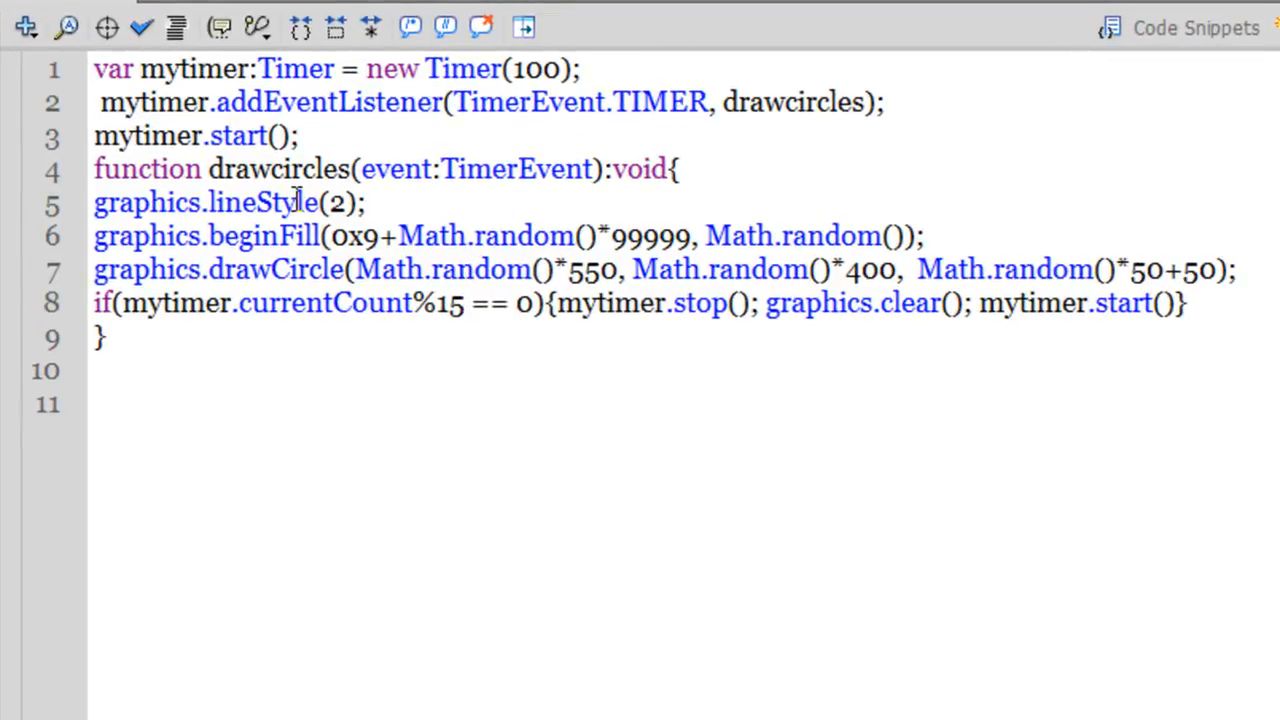
left_click(45, 599)
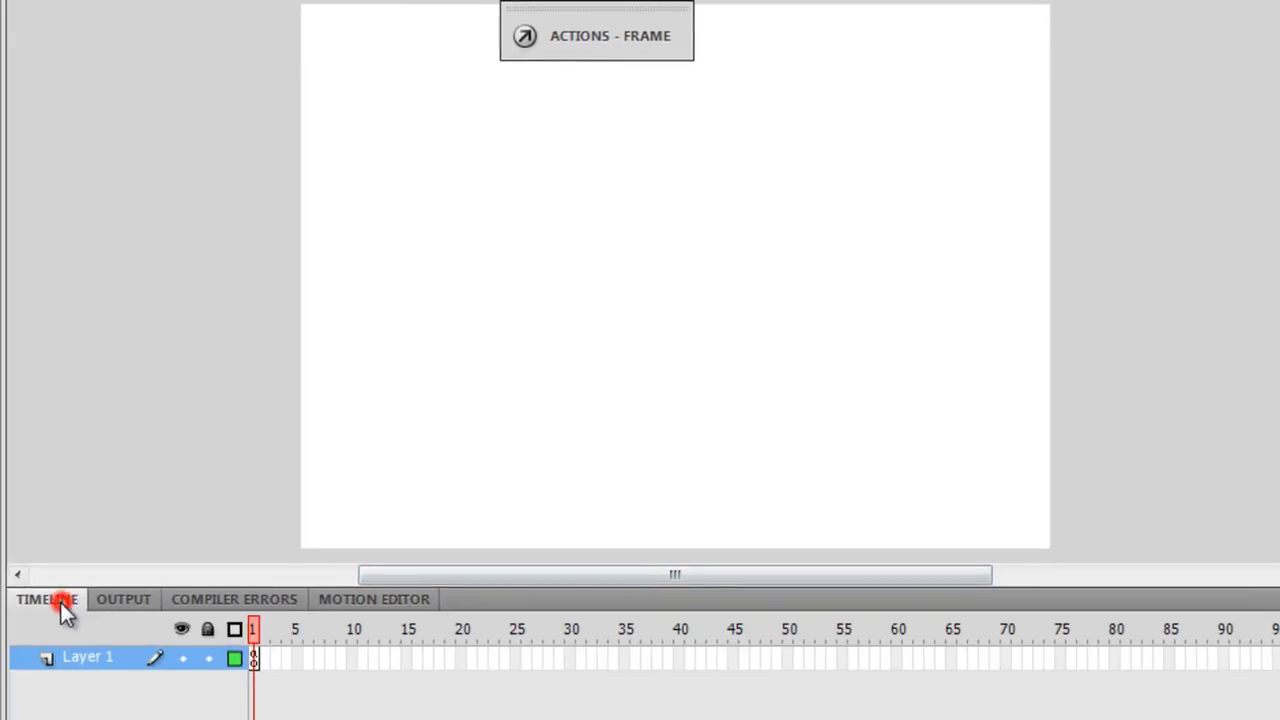
mouse_move(361, 461)
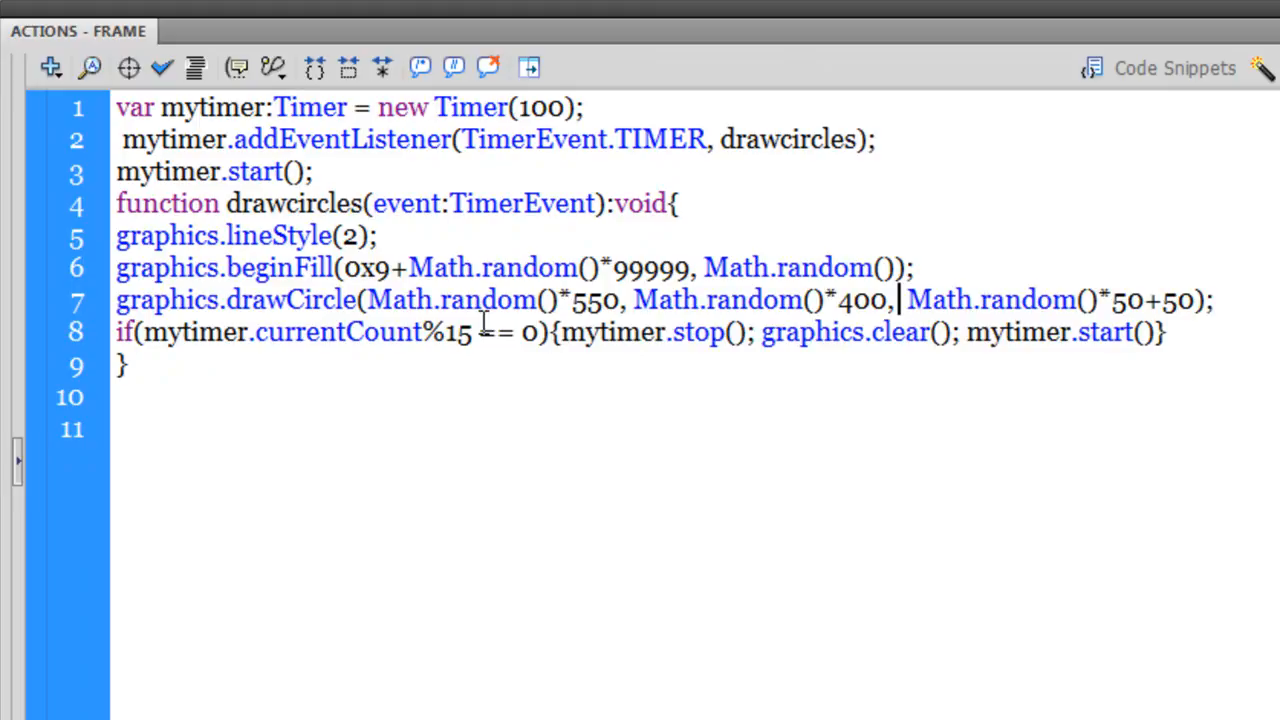
double_click(211, 107)
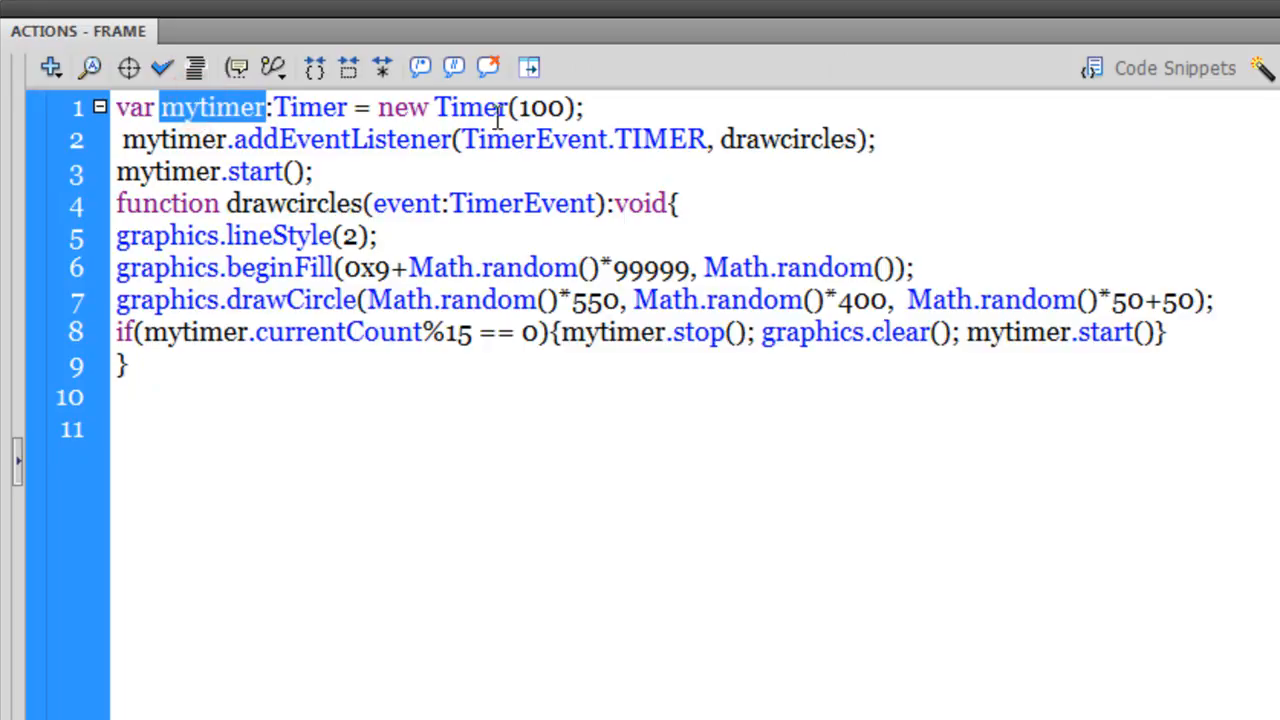
double_click(540, 107)
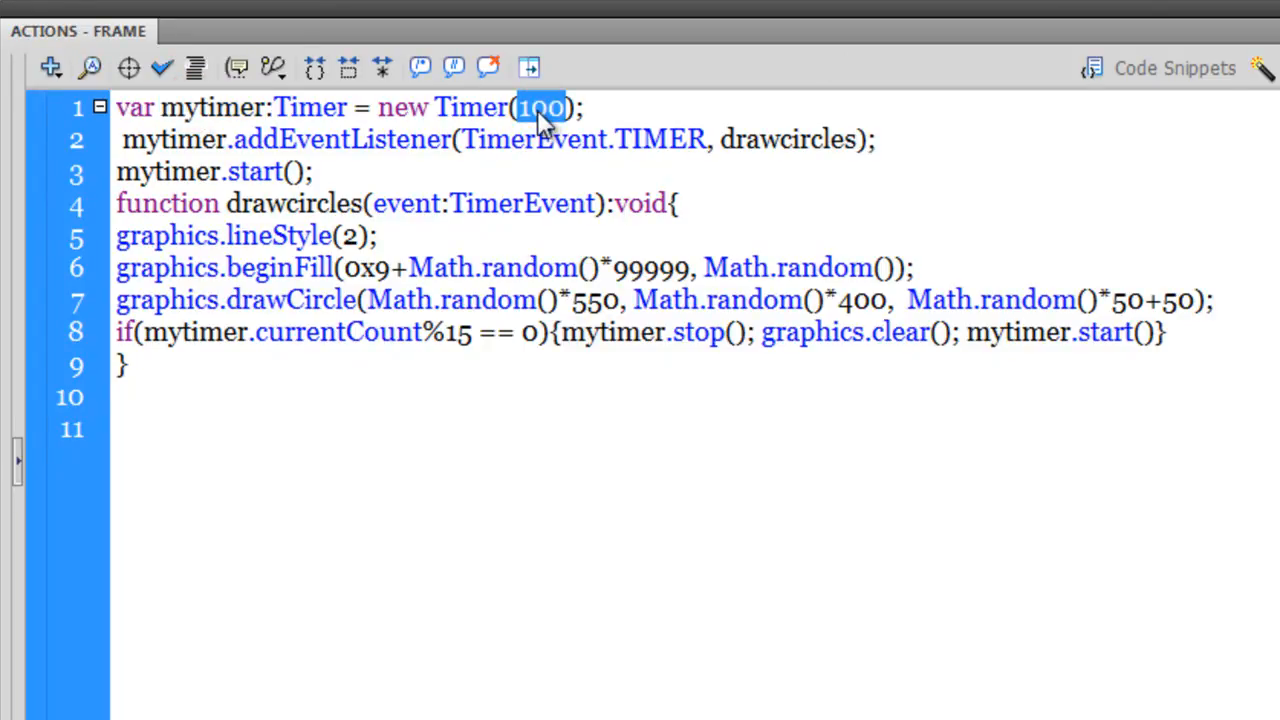
double_click(340, 139)
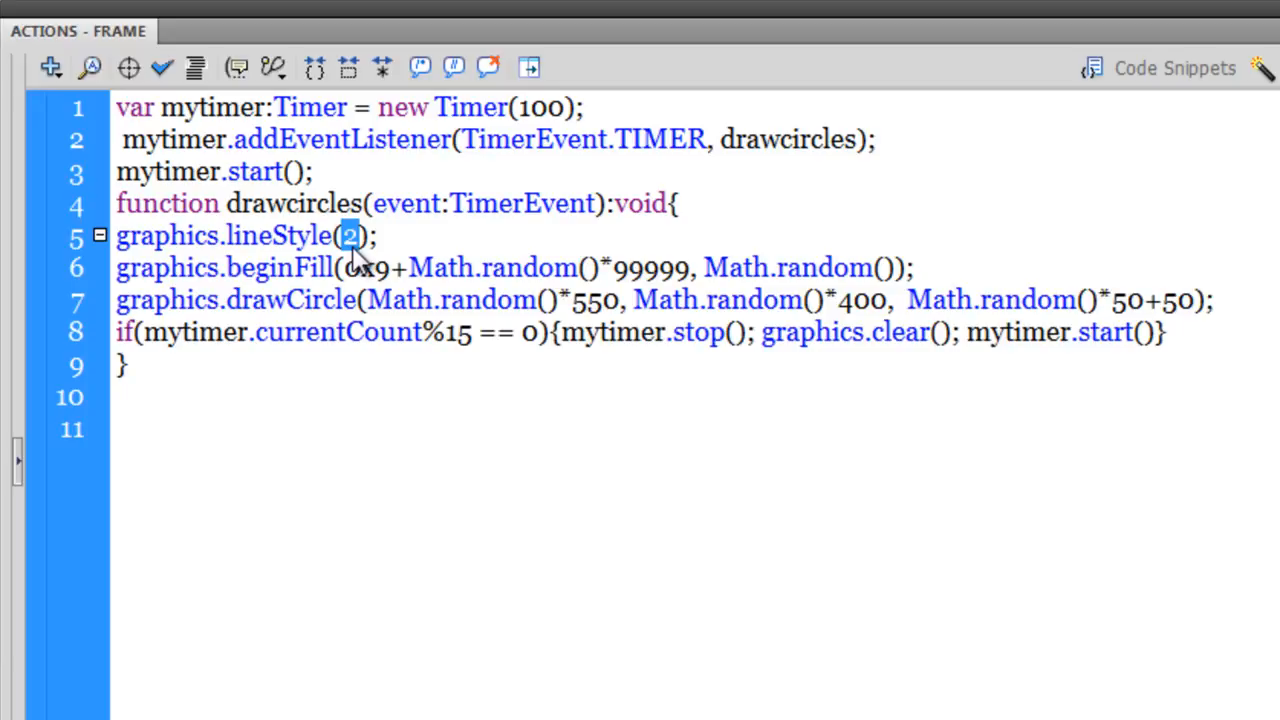
double_click(280, 267)
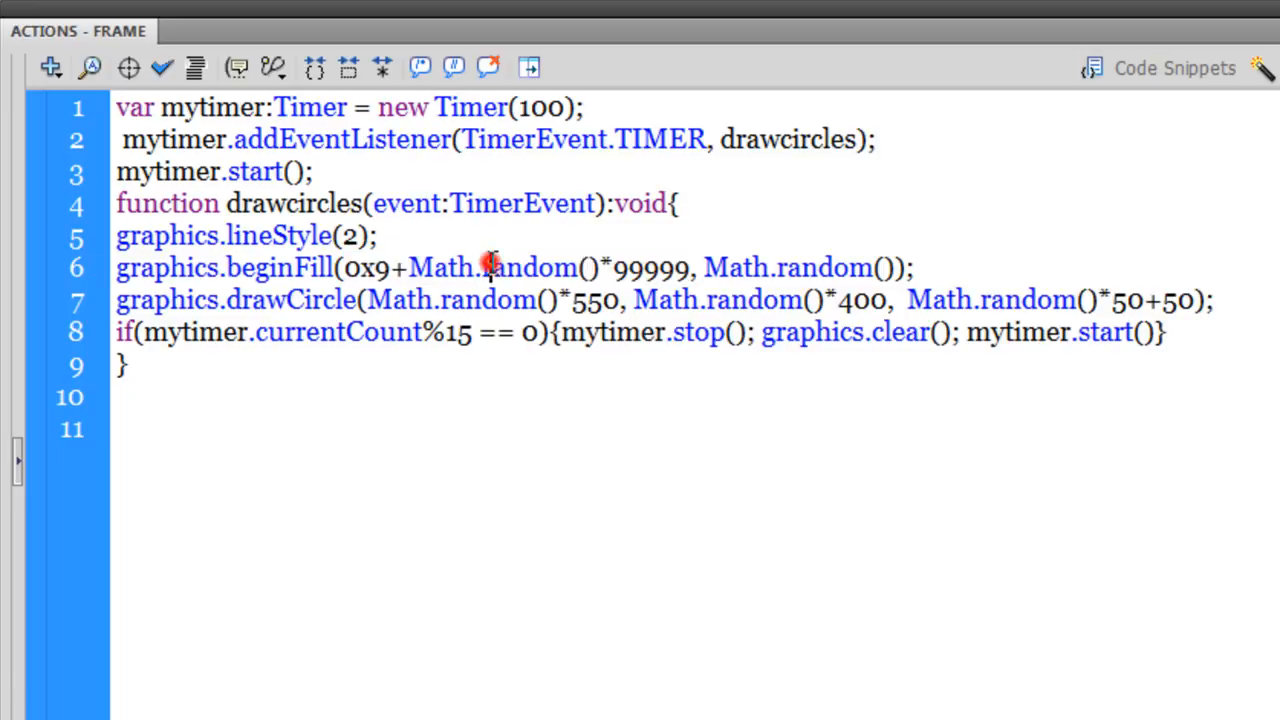
left_click(485, 267)
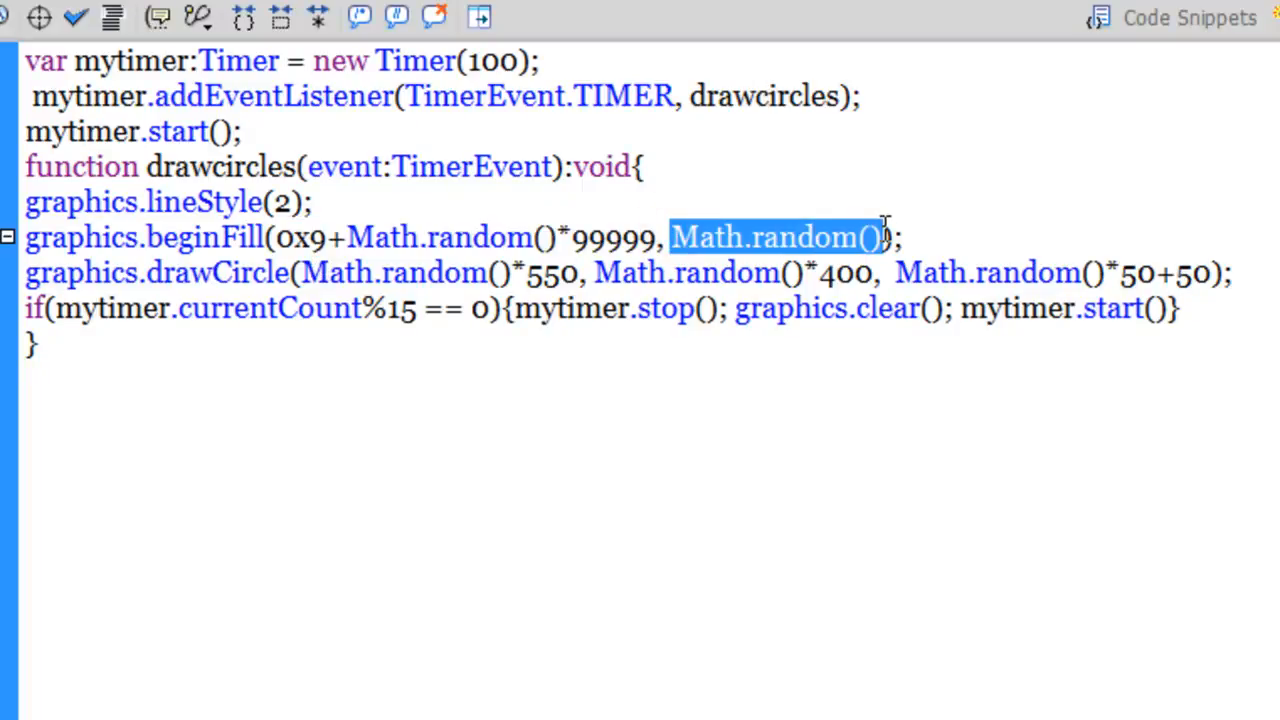
double_click(205, 237)
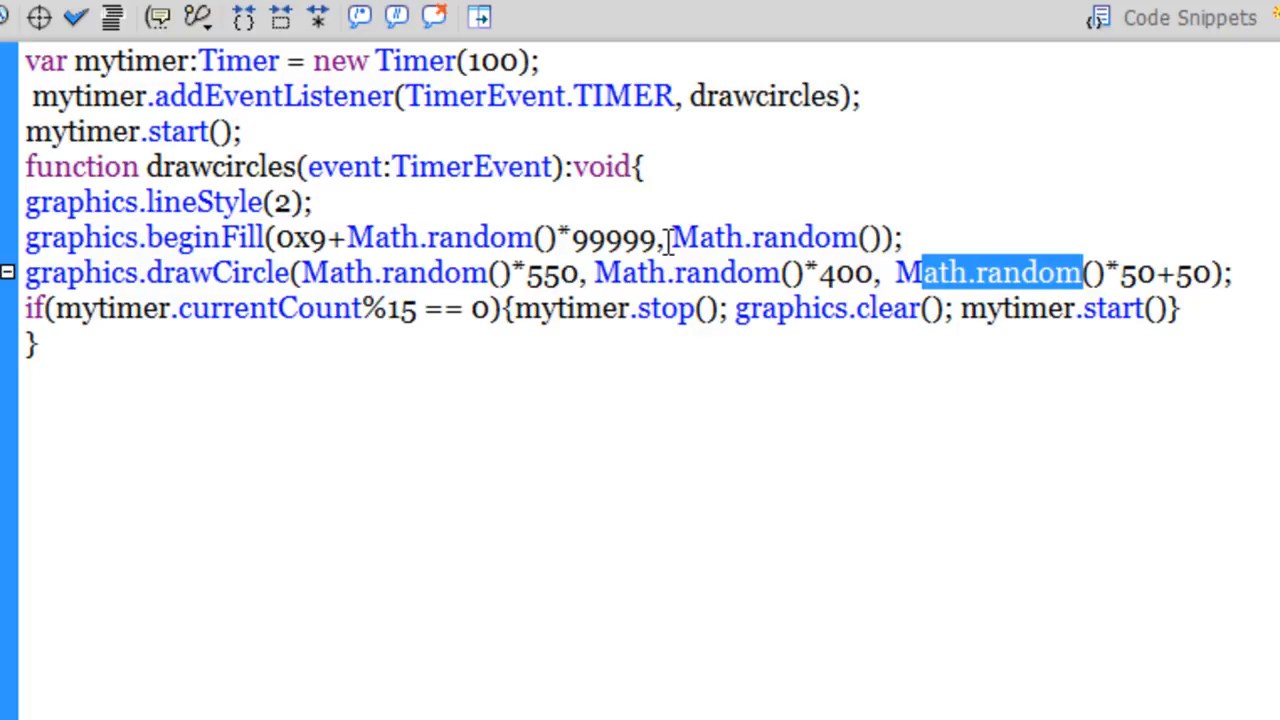
left_click(870, 273)
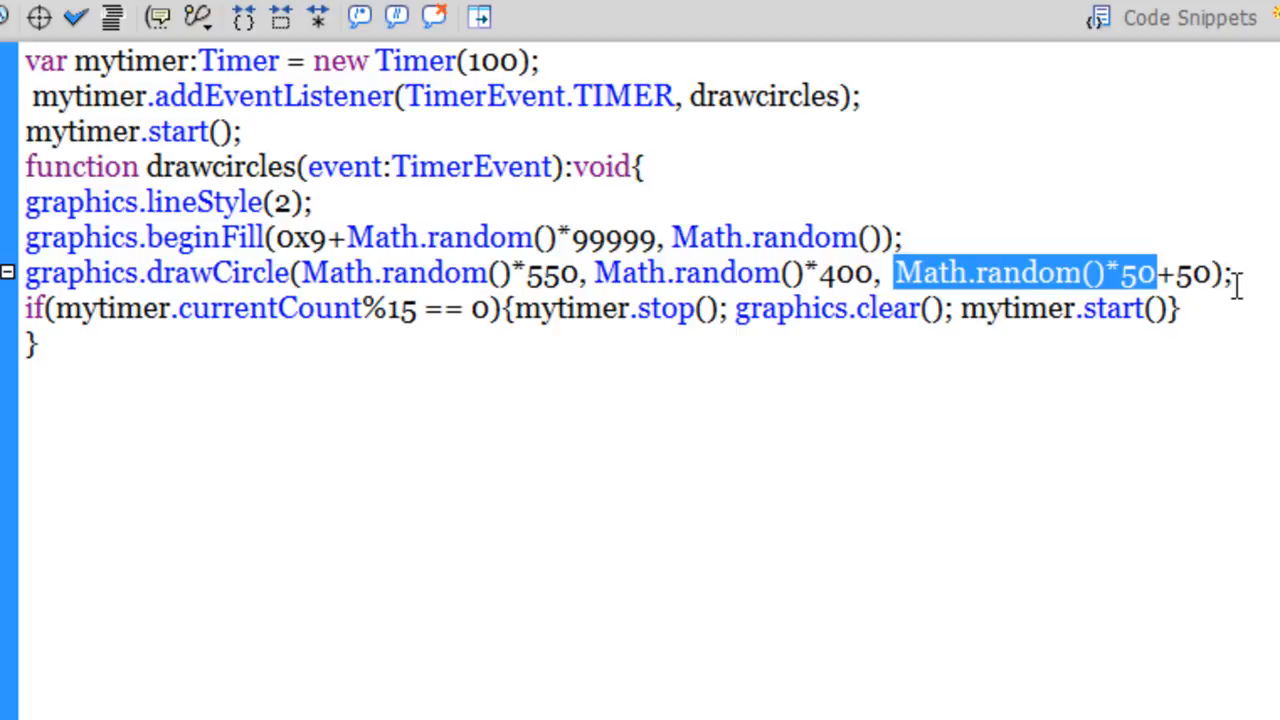
left_click(495, 272)
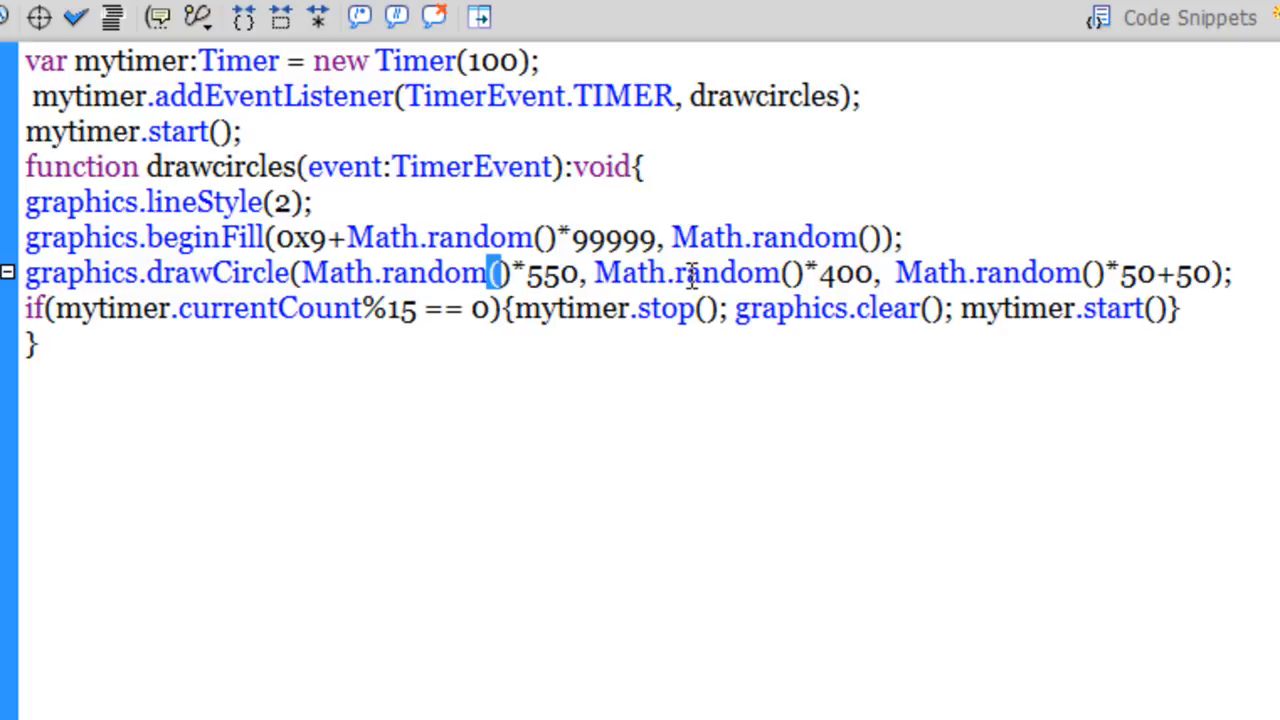